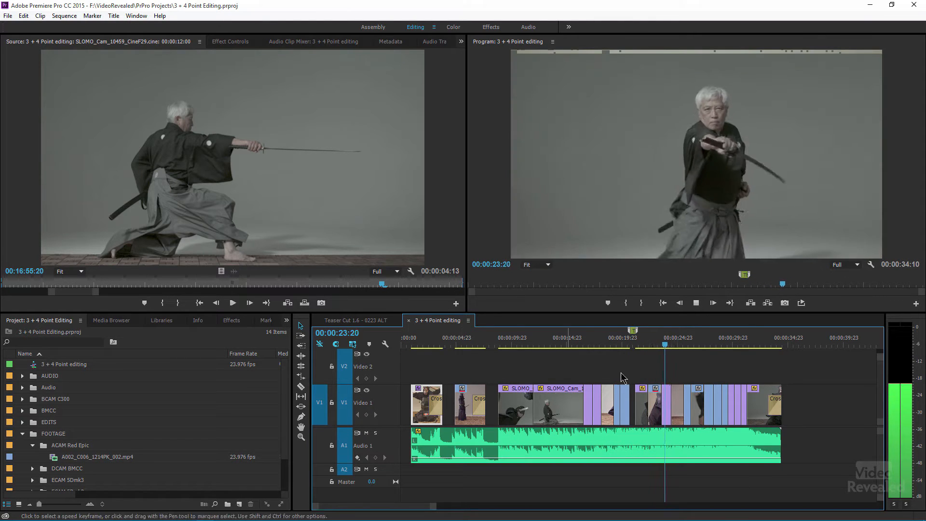
Move the playhead onto the empty V1 gap so the program view shows black
left_click(634, 344)
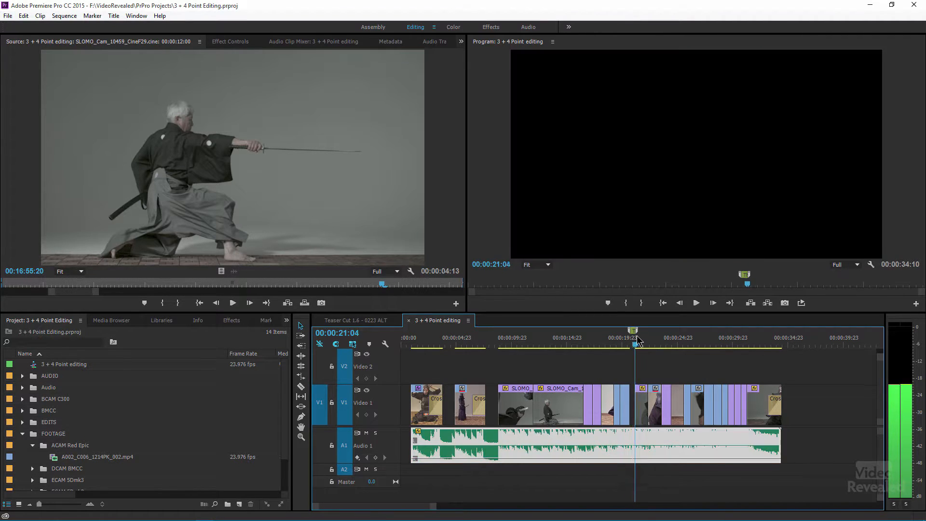
left_click(623, 344)
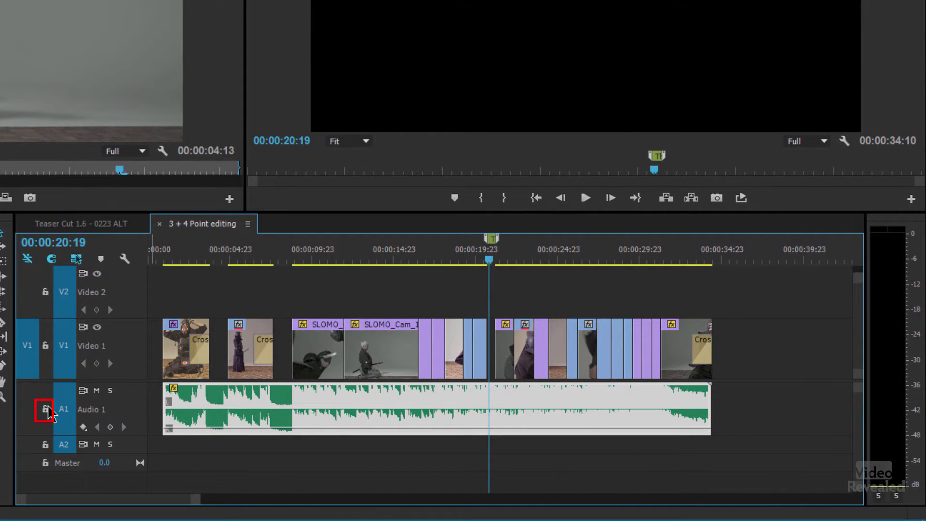
Lock the Audio 1 track to protect the music bed from edits
left_click(43, 408)
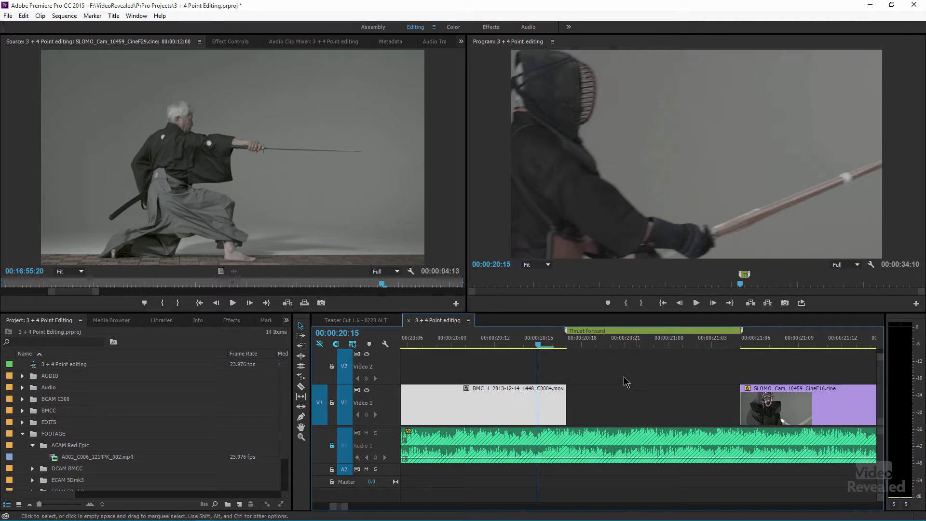
mouse_move(727, 362)
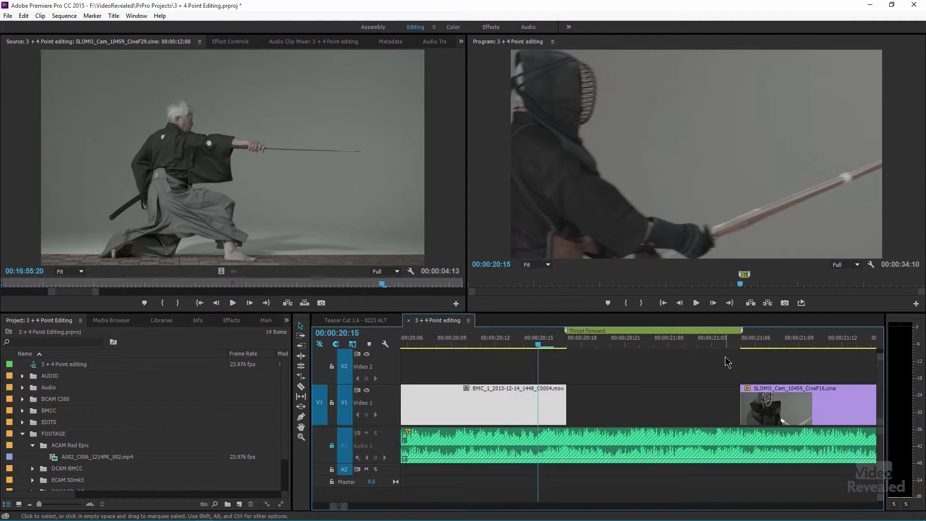
mouse_move(192, 456)
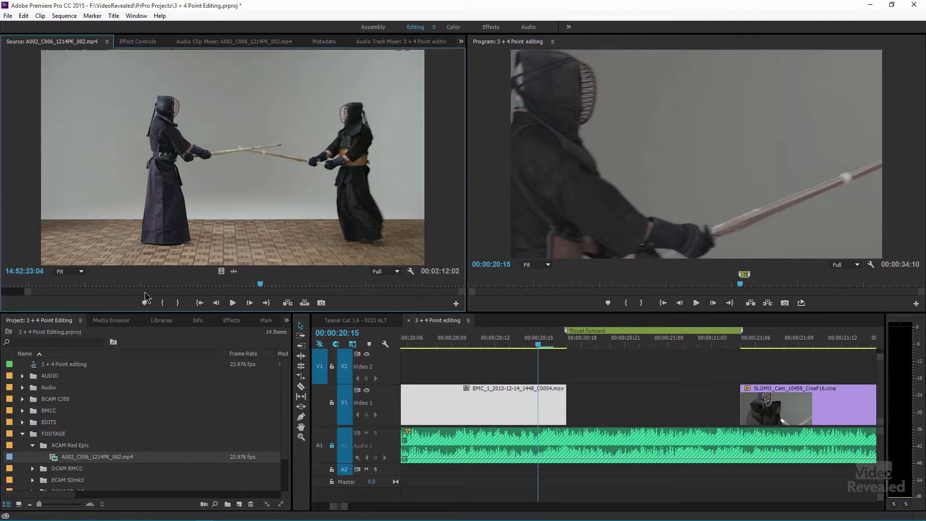
Scrub through the kendo clip A002_C006_1214PK_002.mp4 in the Source Monitor to preview it
left_click_drag(260, 284, 140, 284)
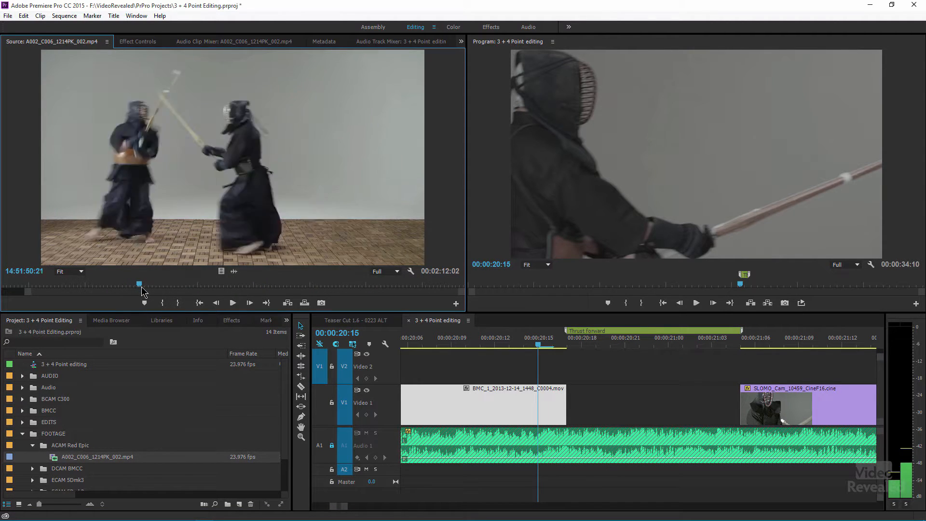
left_click_drag(140, 284, 188, 285)
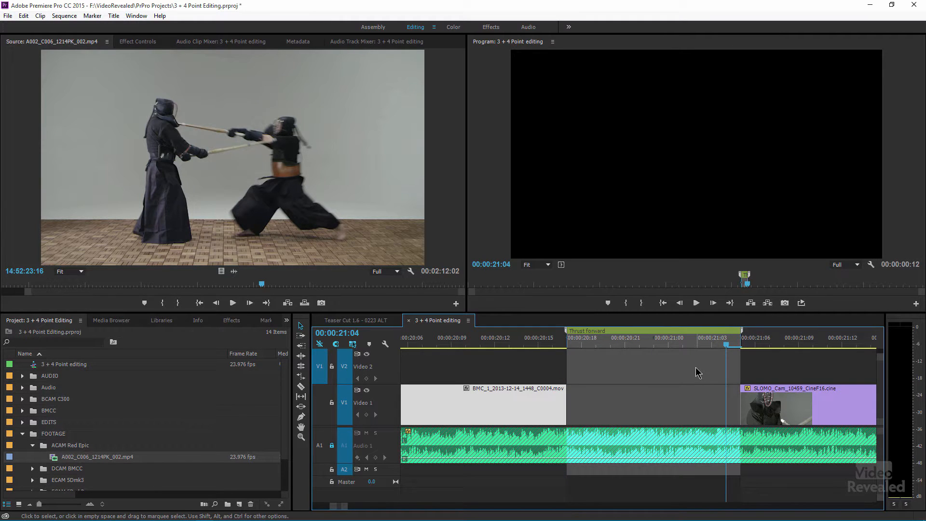
mouse_move(603, 379)
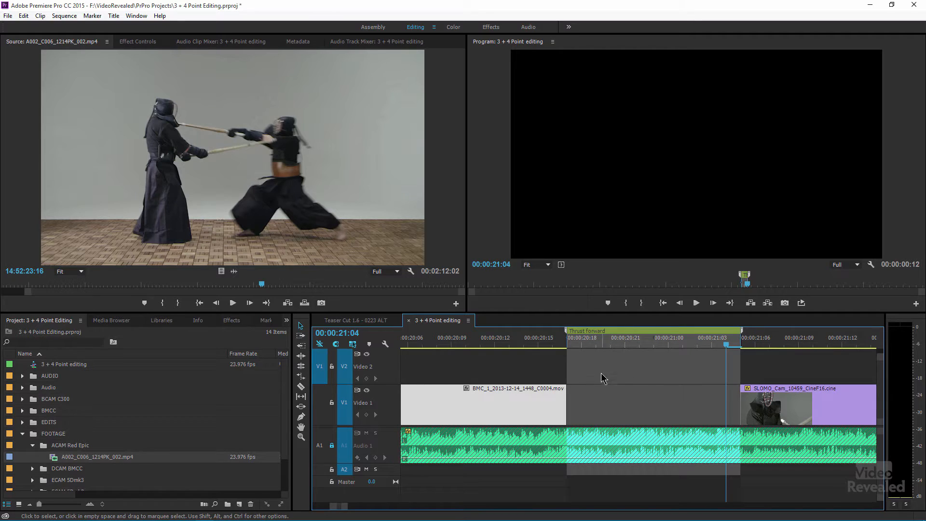
mouse_move(608, 349)
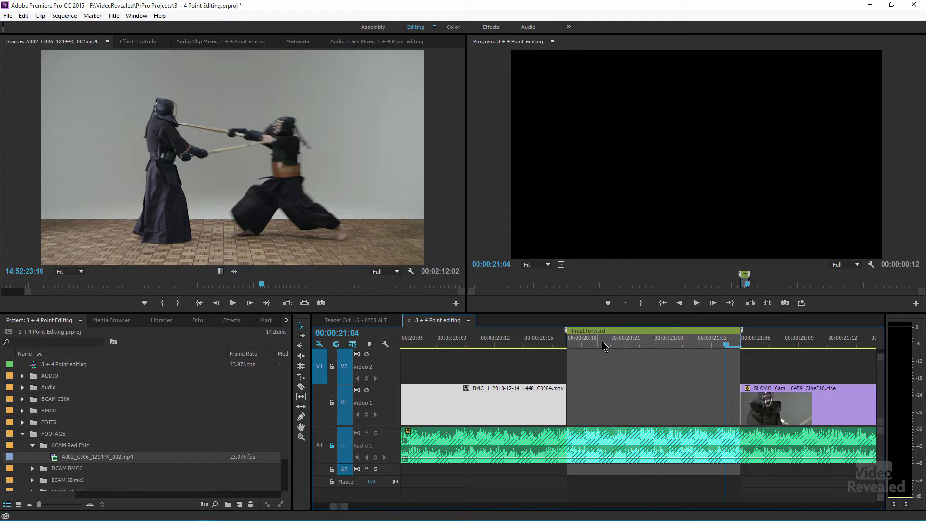
Place the playhead inside the marked gap and scrub the kendo clip toward the lunge frame
left_click(610, 344)
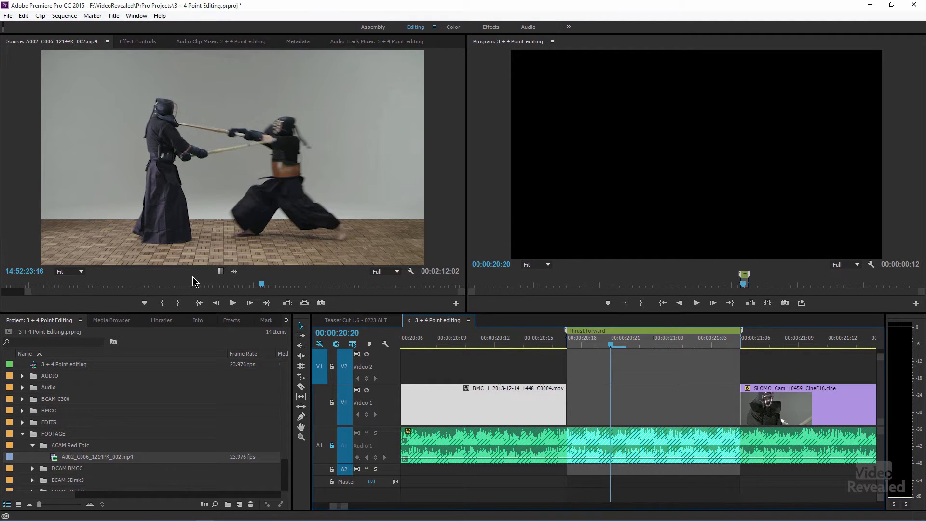
left_click_drag(261, 284, 258, 284)
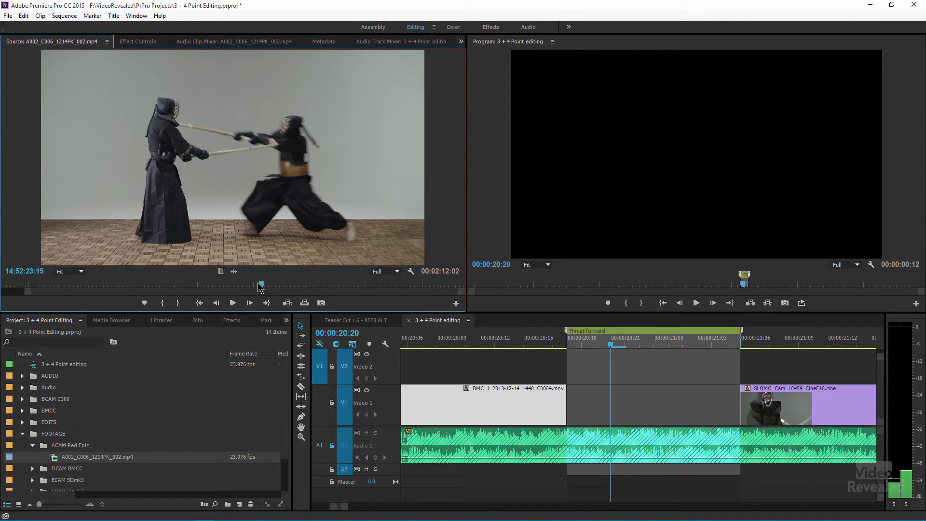
mouse_move(268, 299)
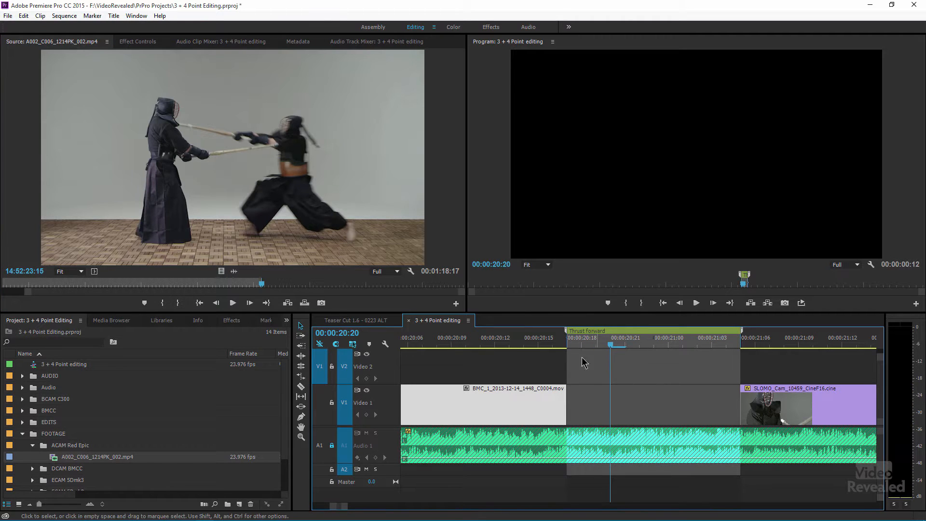
mouse_move(687, 375)
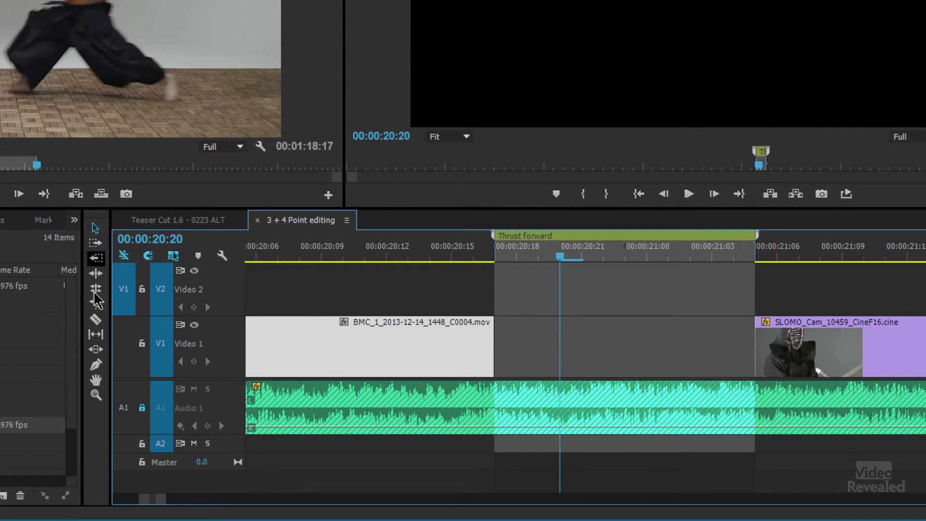
mouse_move(168, 360)
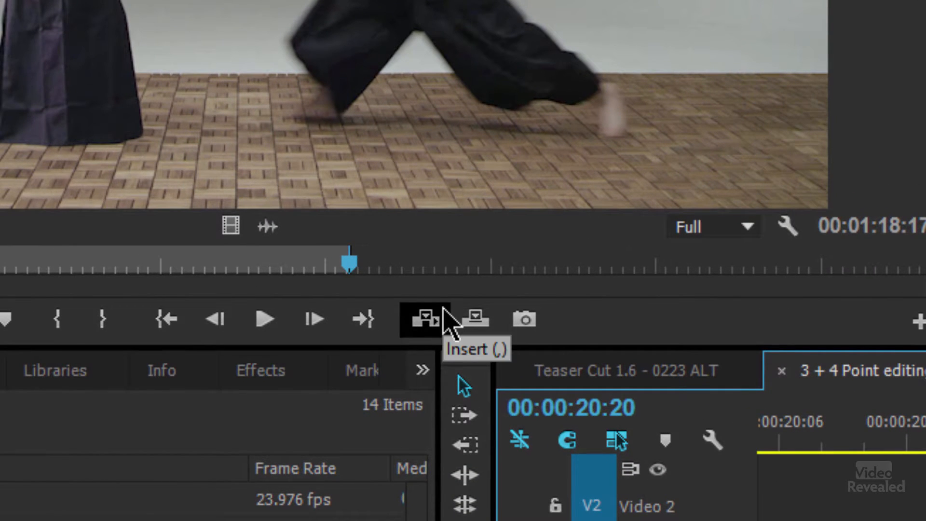
mouse_move(474, 333)
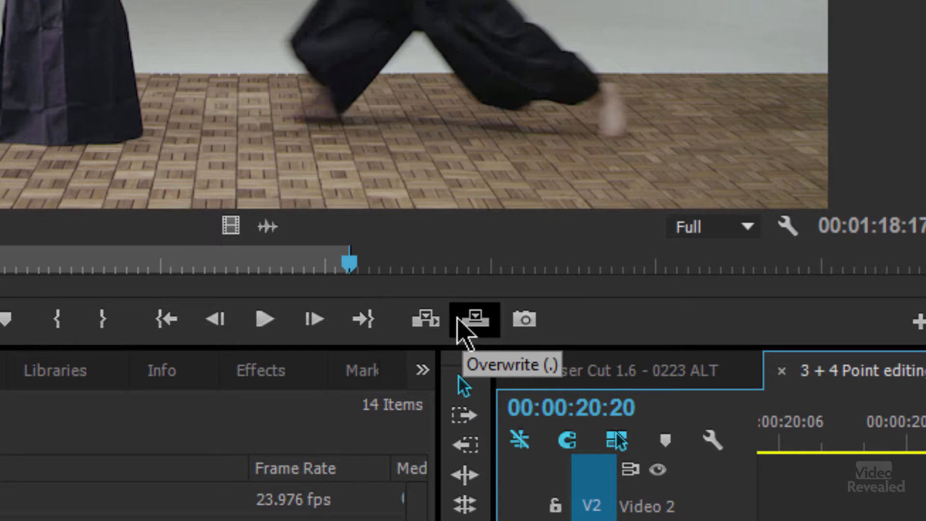
mouse_move(428, 333)
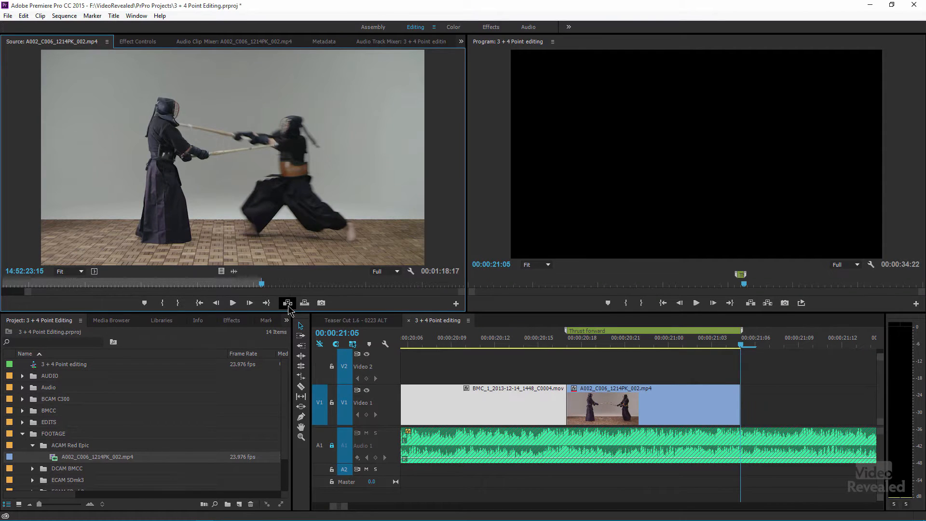
left_click(305, 303)
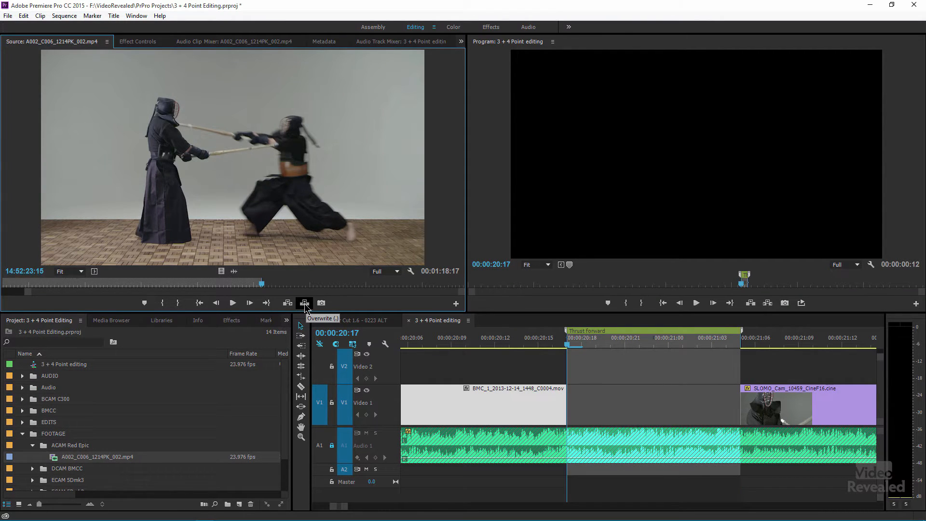
left_click(305, 303)
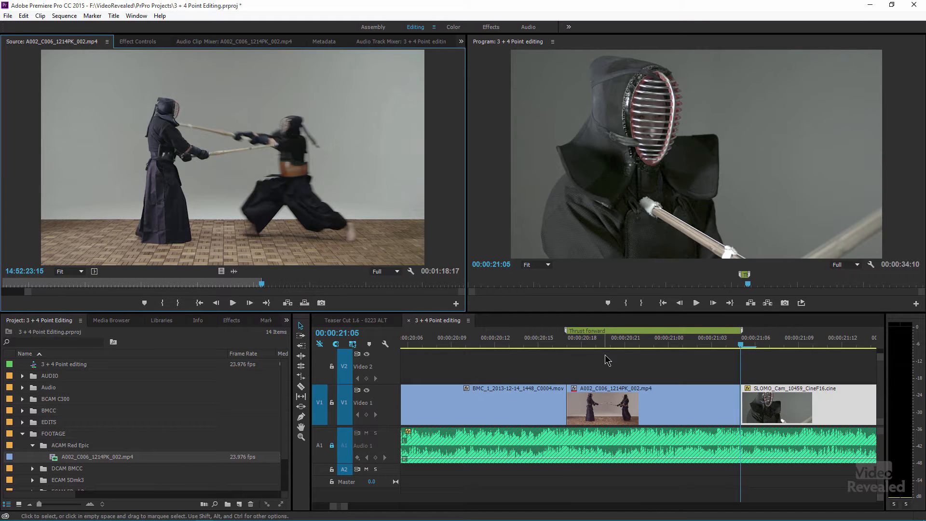
Move the playhead over the V1 gap between BMC and SLOMO, now empty again
left_click(554, 345)
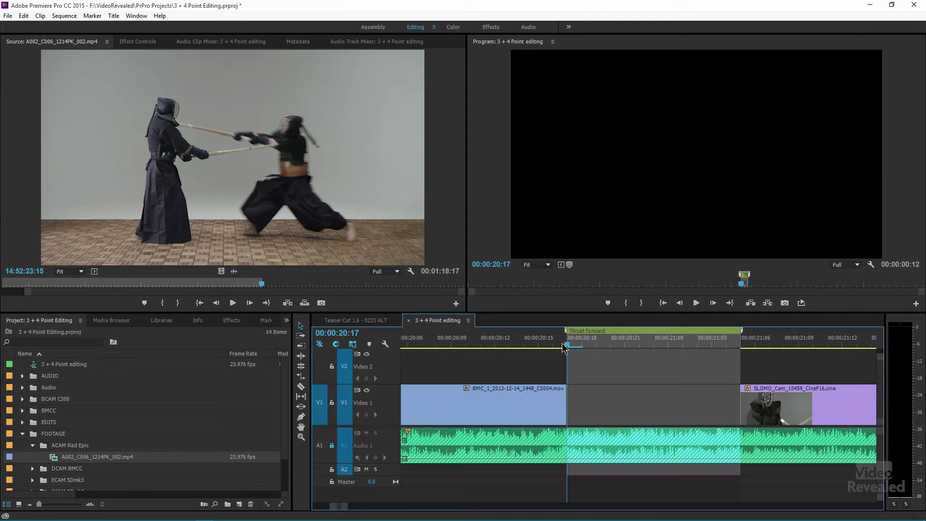
mouse_move(279, 276)
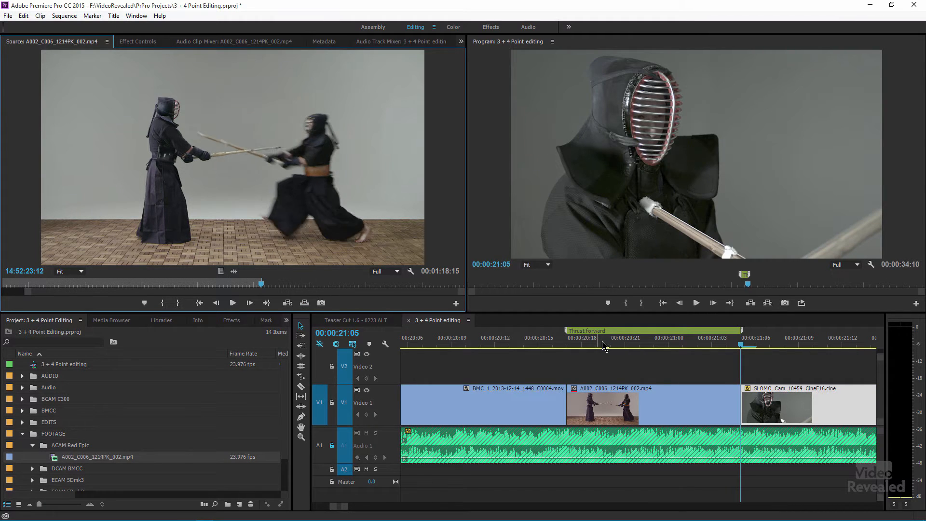
left_click(539, 346)
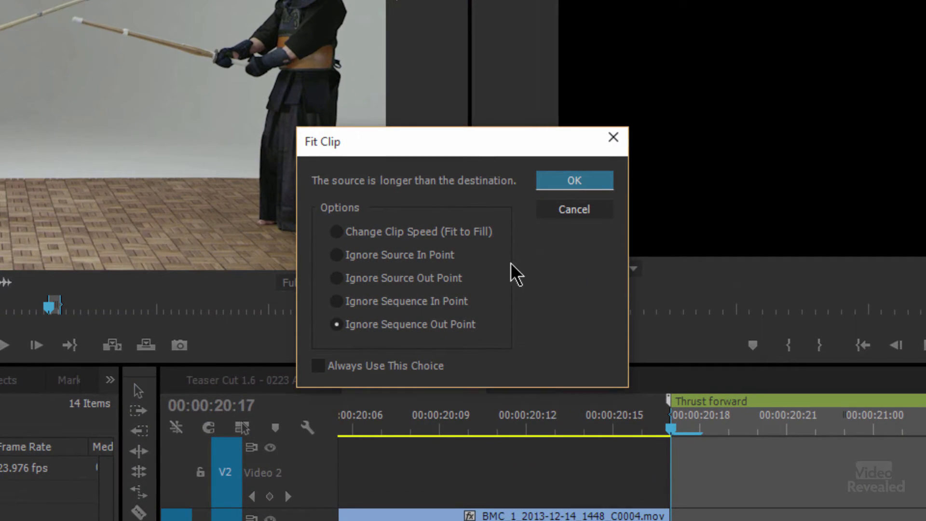
mouse_move(536, 292)
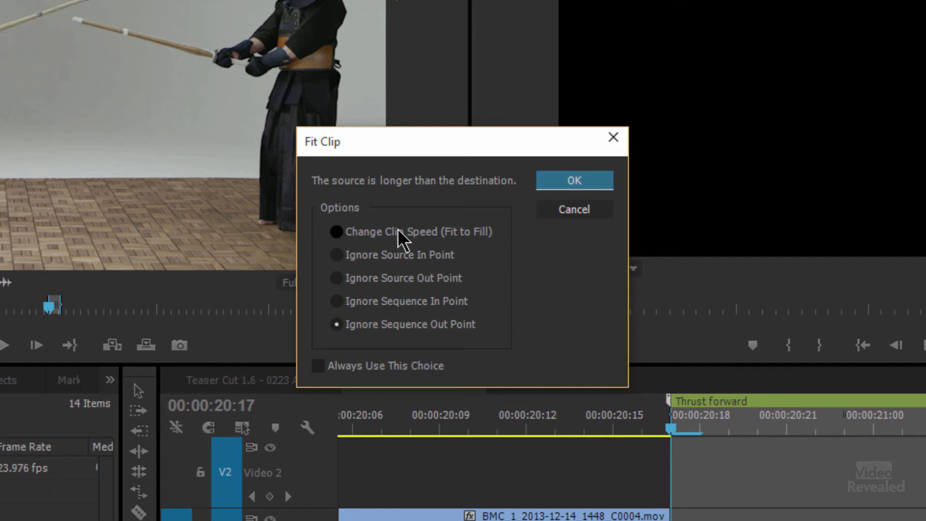
Choose Change Clip Speed (Fit to Fill) in the Fit Clip dialog for the kendo clip
left_click(336, 232)
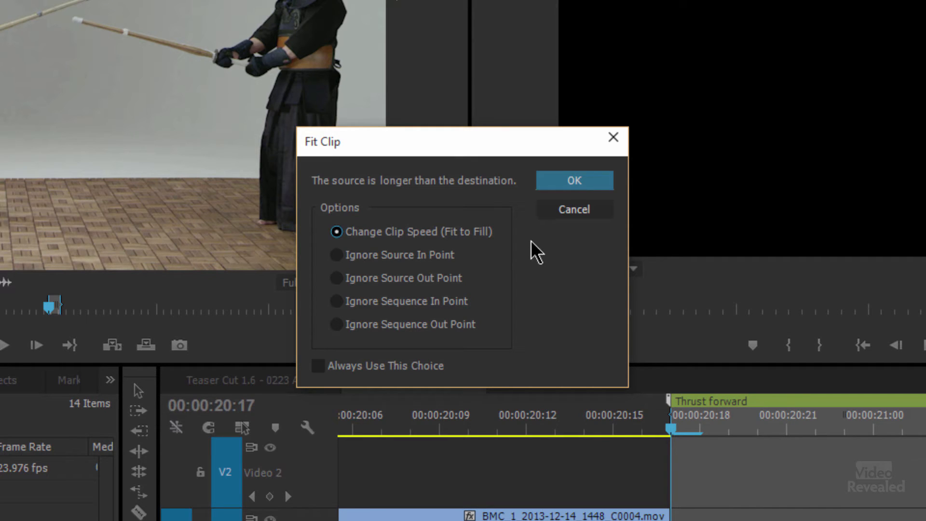
mouse_move(533, 284)
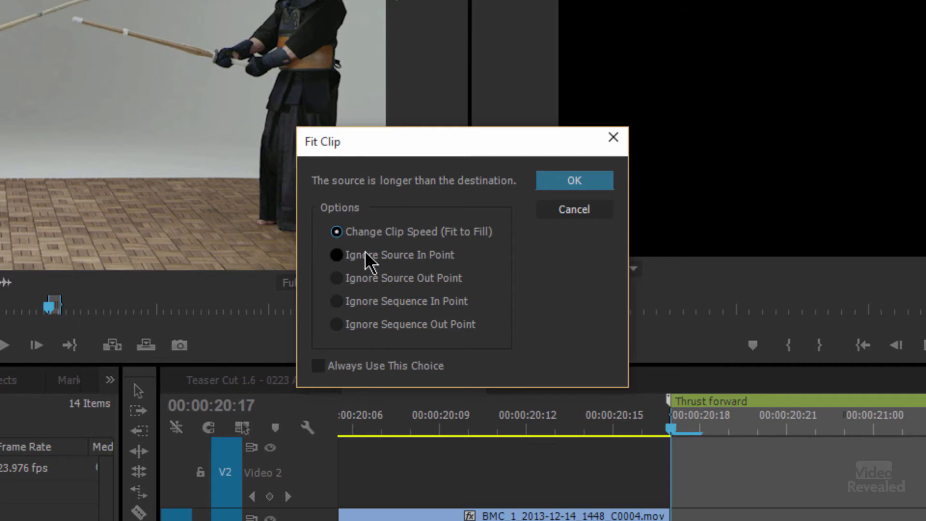
left_click(336, 254)
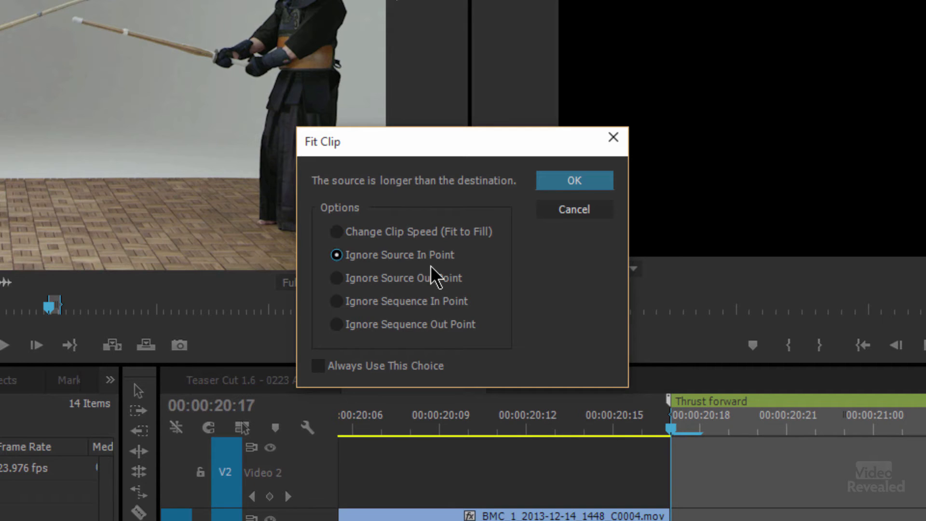
mouse_move(502, 282)
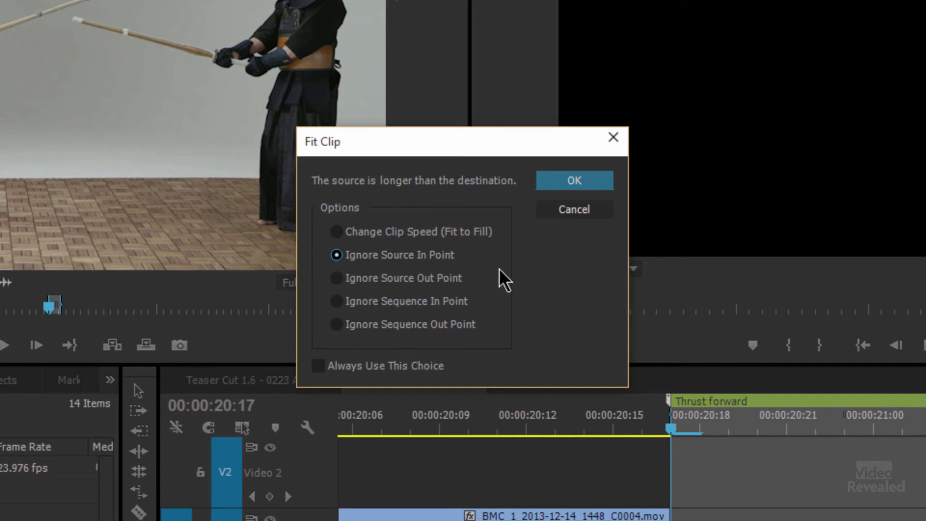
mouse_move(479, 265)
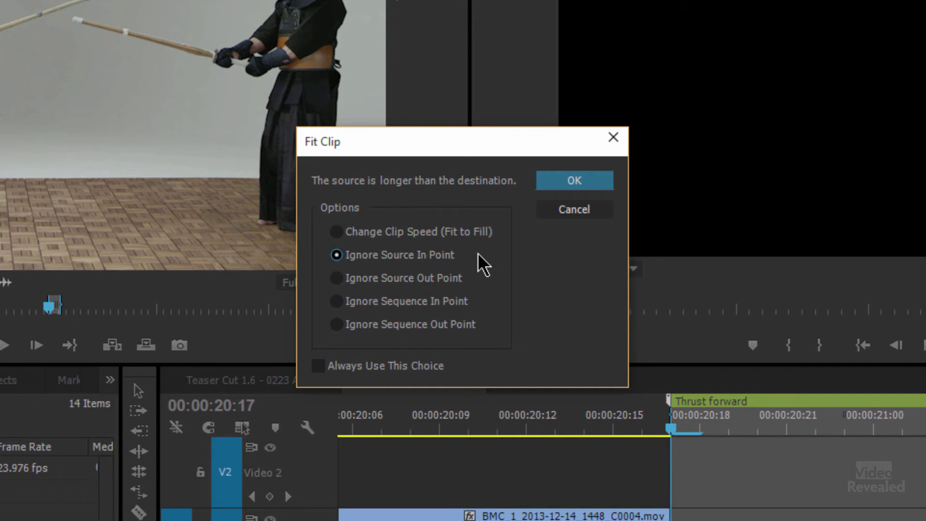
left_click(336, 278)
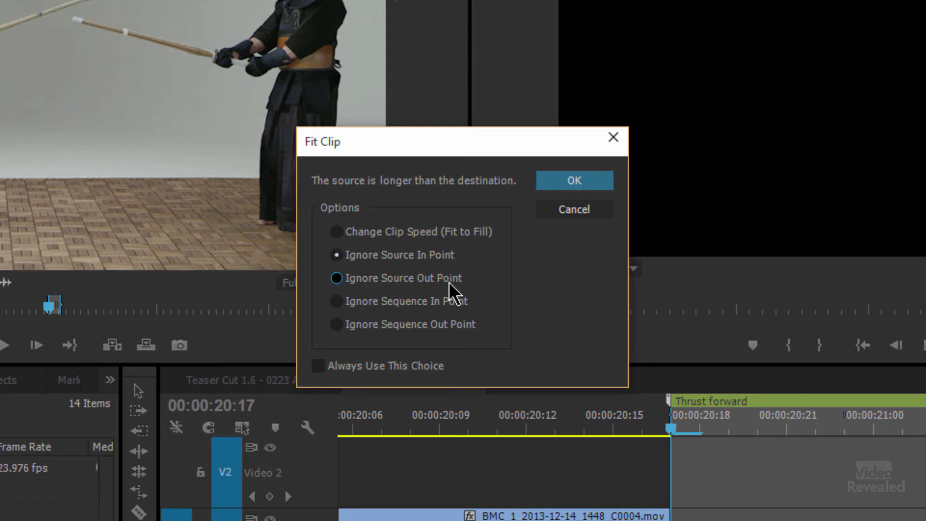
left_click(336, 278)
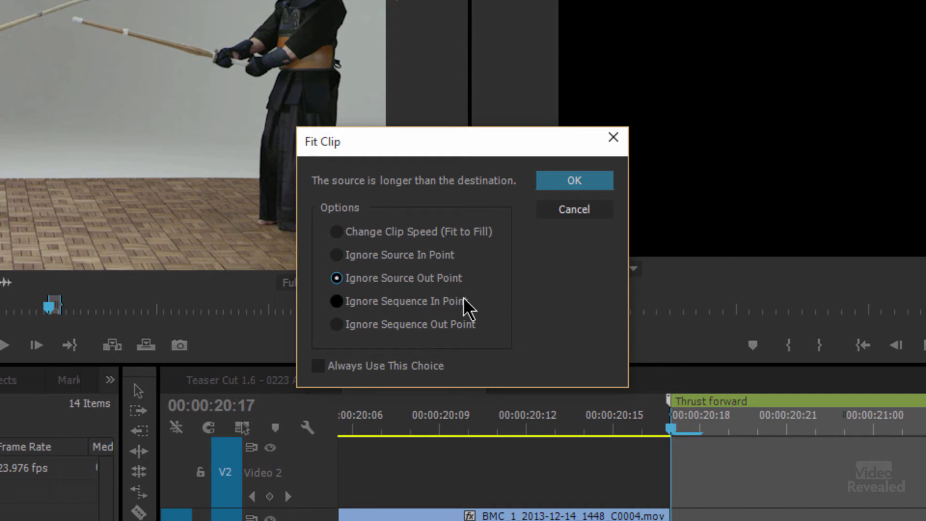
left_click(336, 324)
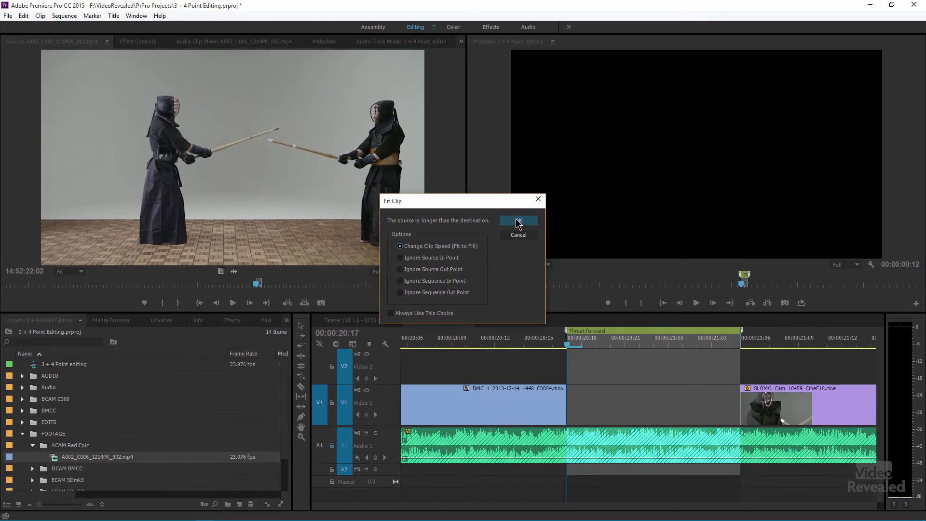
left_click(518, 221)
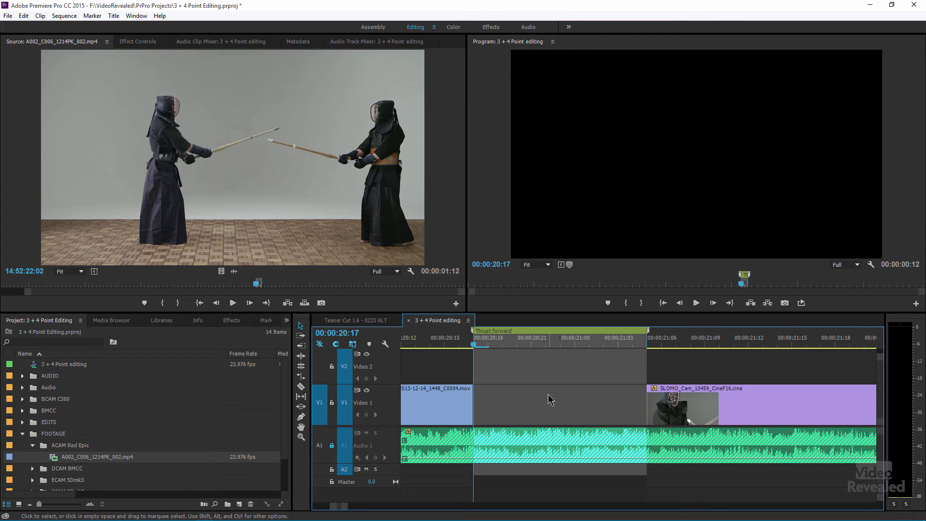
mouse_move(284, 269)
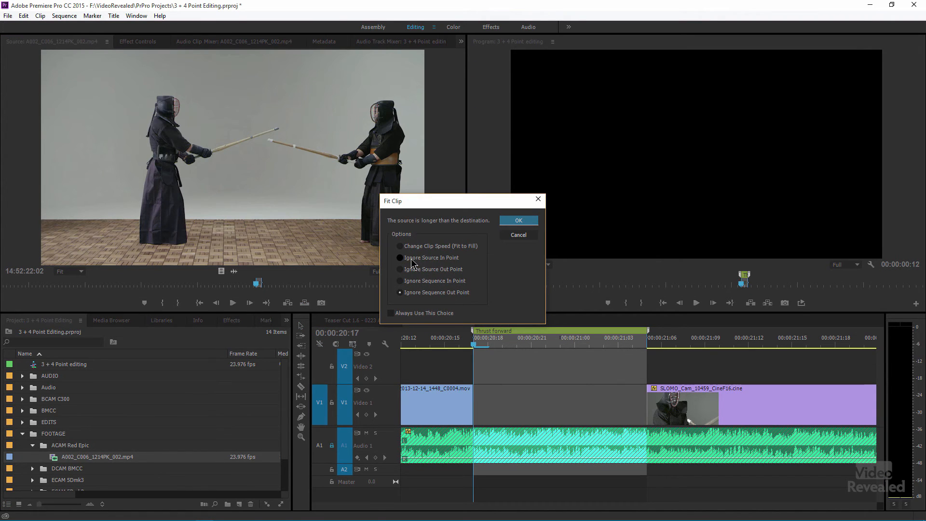
Choose Ignore Source In Point, confirm the fit, and play back the filled gap
left_click(399, 258)
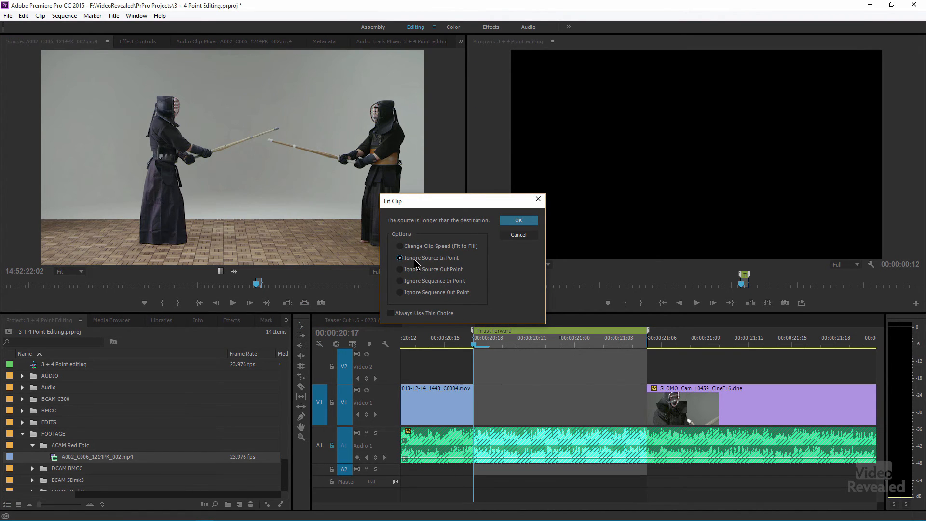
left_click(518, 220)
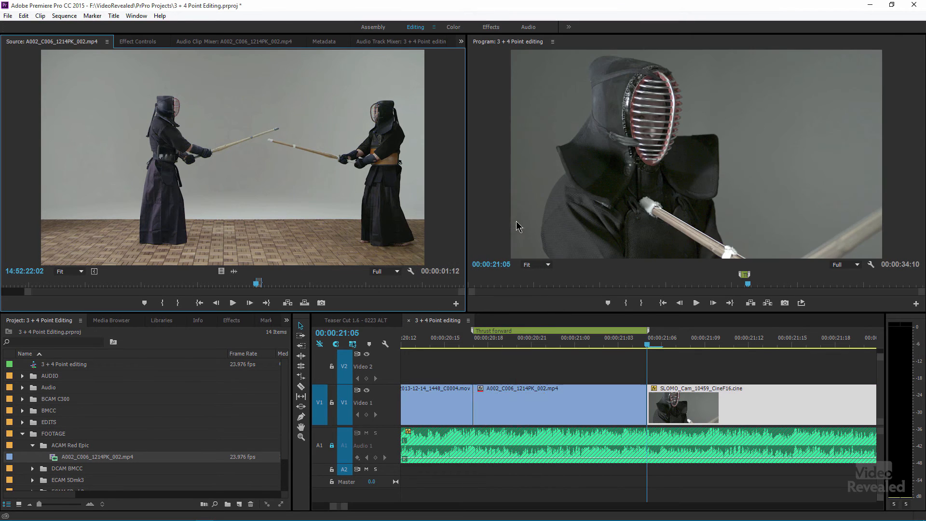
left_click(542, 344)
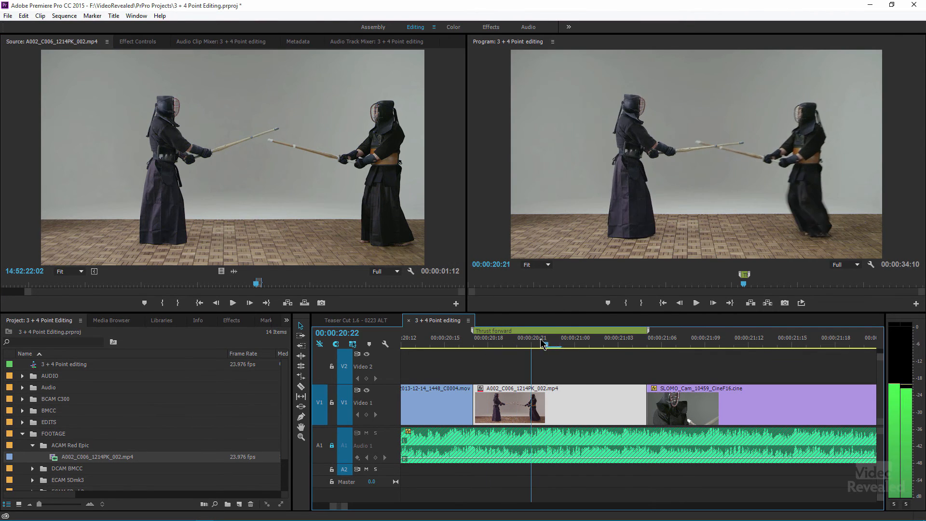